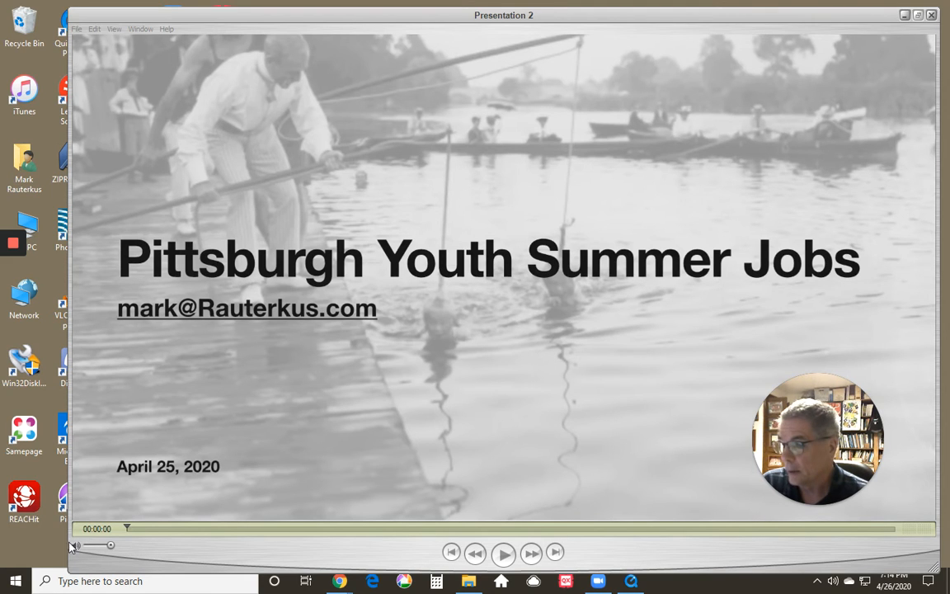
Start the Pittsburgh Youth Summer Jobs presentation playing and jump ahead past the title slide
{"action": "left_click", "coordinate": [505, 554]}
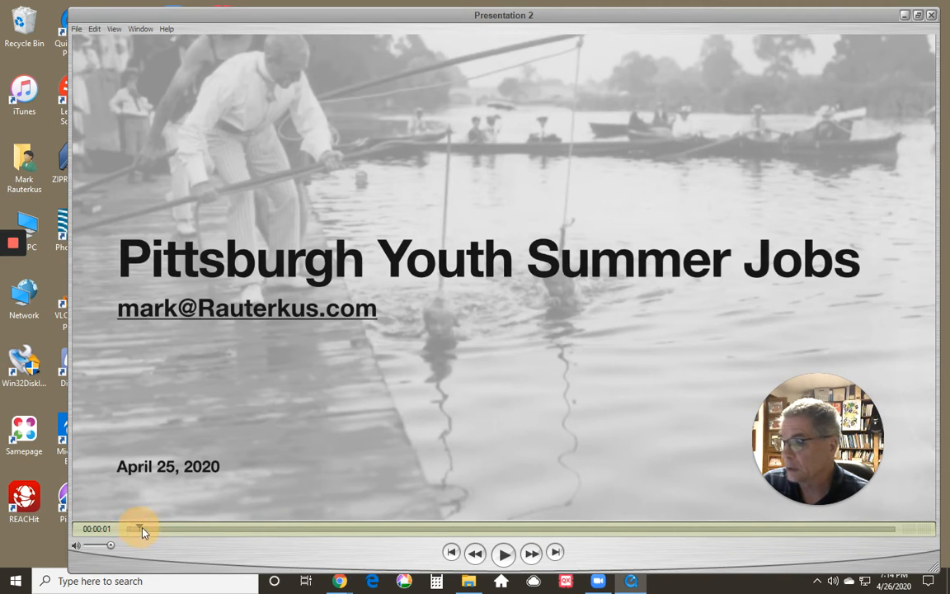
{"action": "left_click_drag", "start_coordinate": [138, 527], "coordinate": [182, 528]}
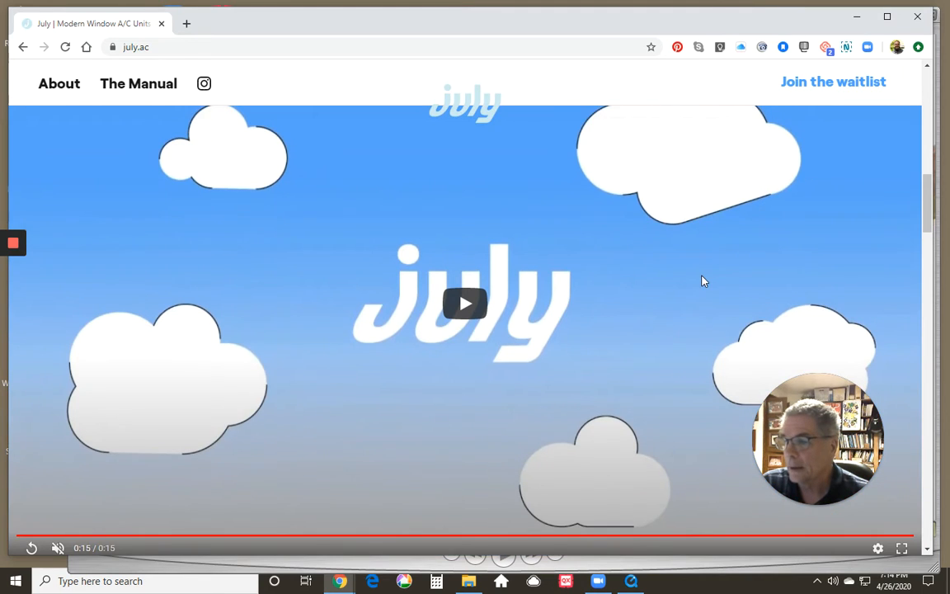
Scroll the july.ac page down past its intro video to the Cool product pitch
{"action": "scroll", "scroll_direction": "down", "scroll_amount": 3}
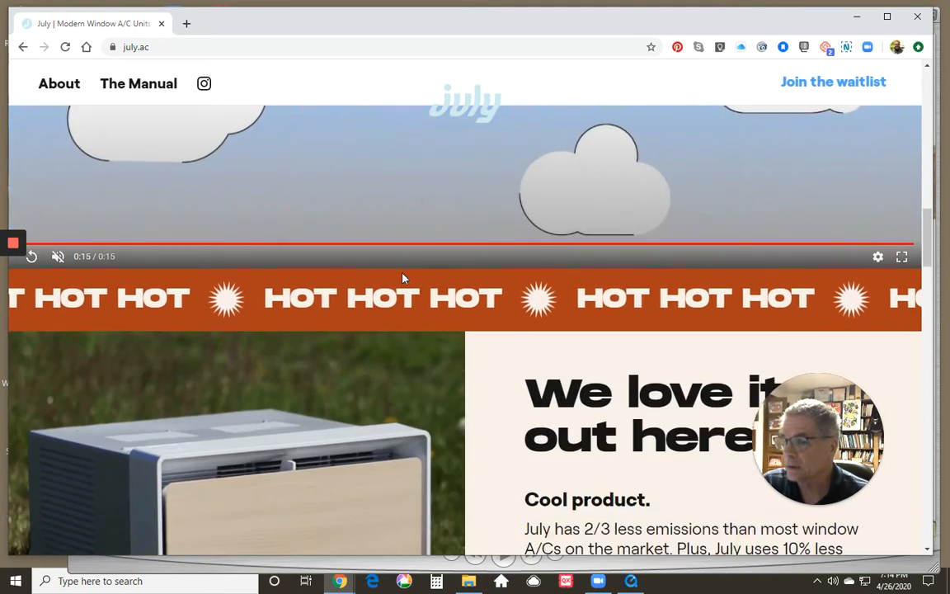
{"action": "scroll", "scroll_direction": "down", "scroll_amount": 3}
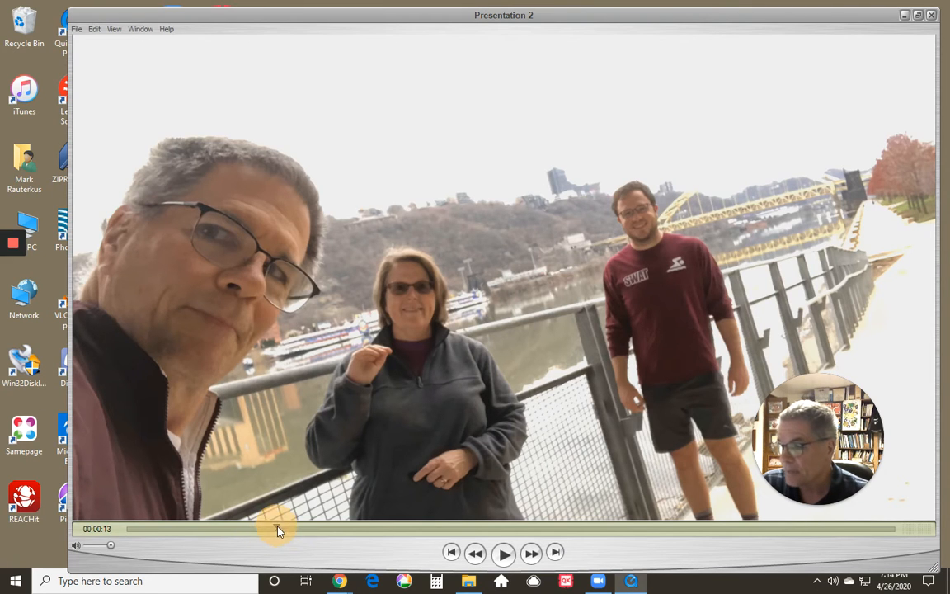
Skip ahead to the Tulane cliff-jumping clip, play it, and pause on the swimming footage
{"action": "left_click_drag", "start_coordinate": [277, 527], "coordinate": [333, 528]}
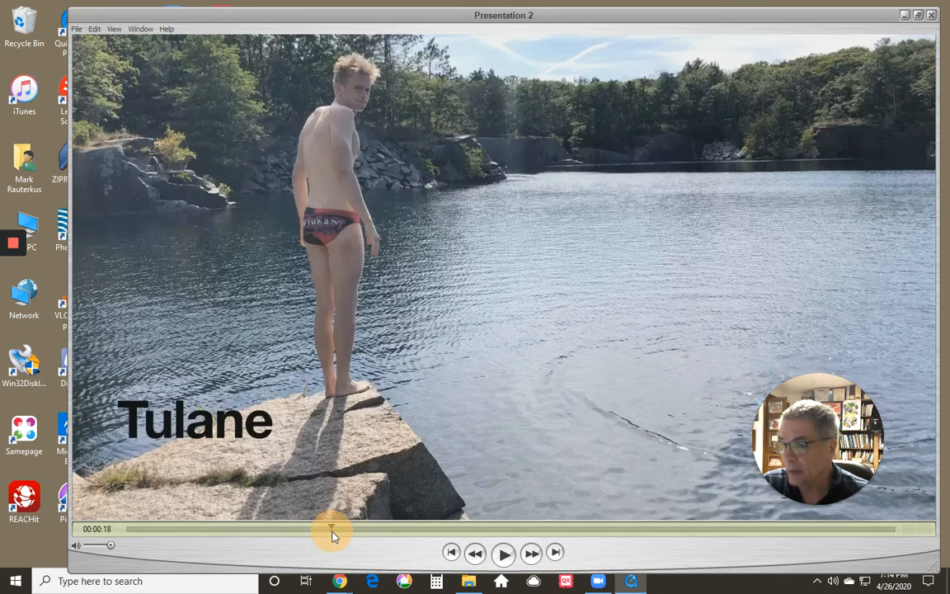
{"action": "left_click", "coordinate": [503, 553]}
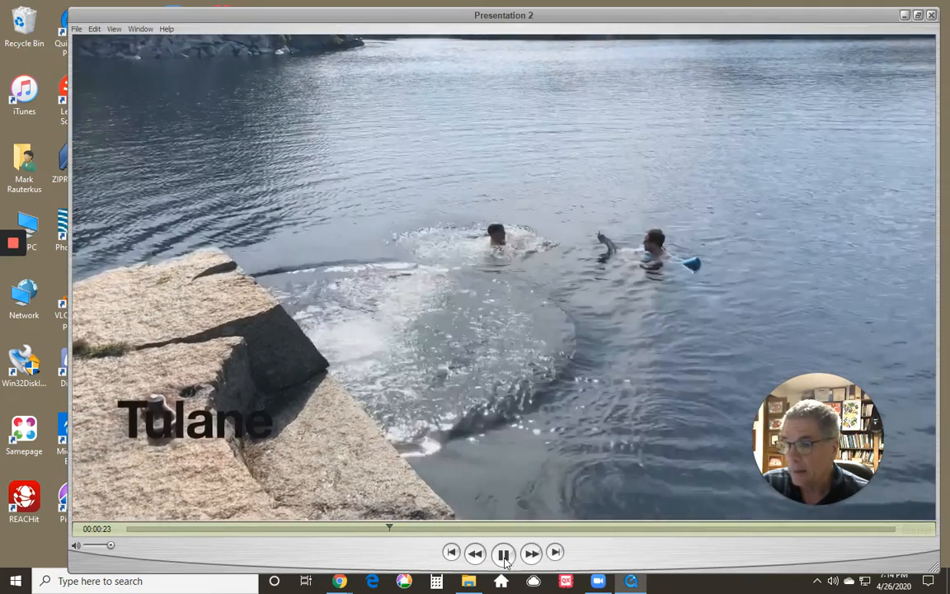
{"action": "left_click", "coordinate": [503, 553]}
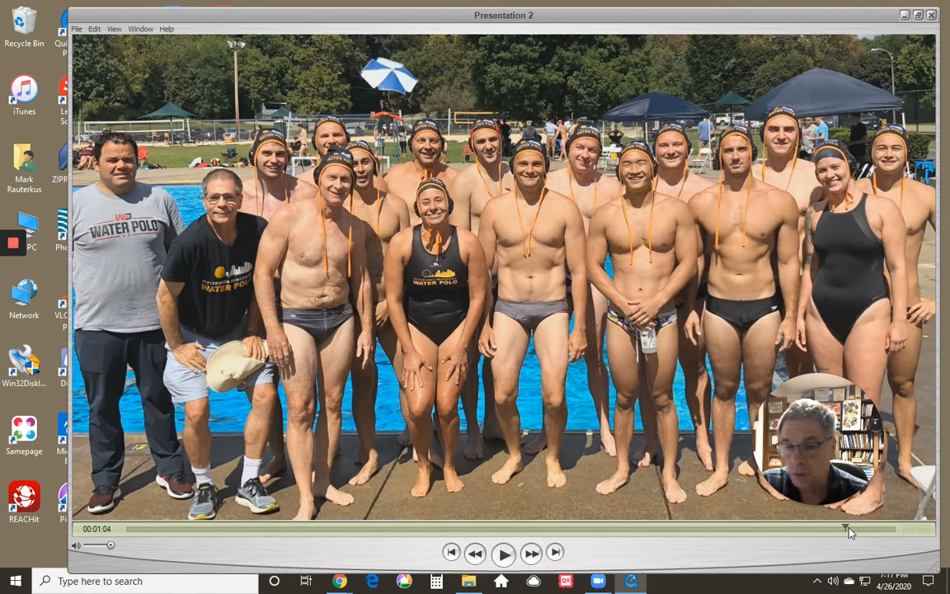
Jump the playhead to the CLOH.org 'Meaningful experiences!' open source tools slide
{"action": "left_click_drag", "start_coordinate": [849, 528], "coordinate": [791, 528]}
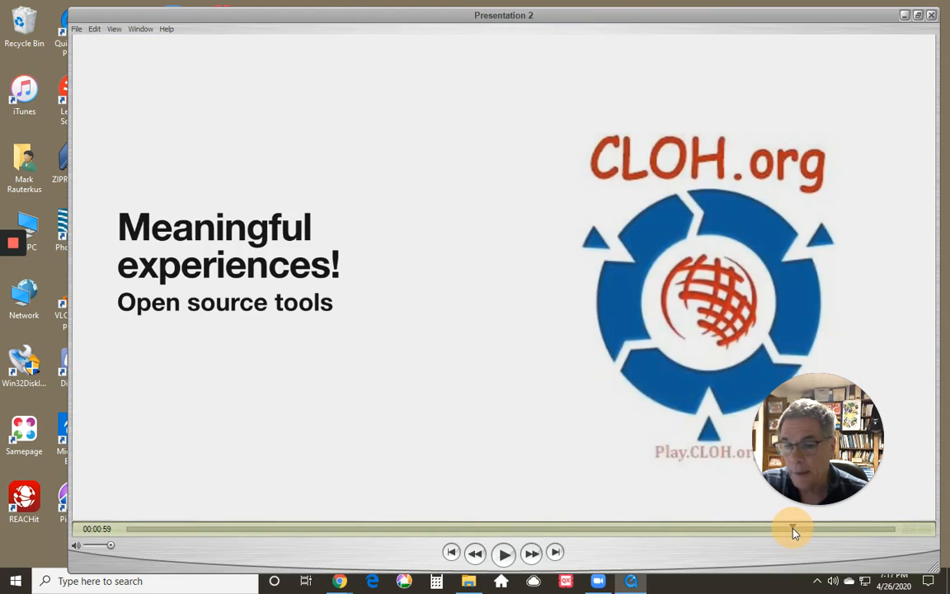
{"action": "mouse_move", "coordinate": [140, 350]}
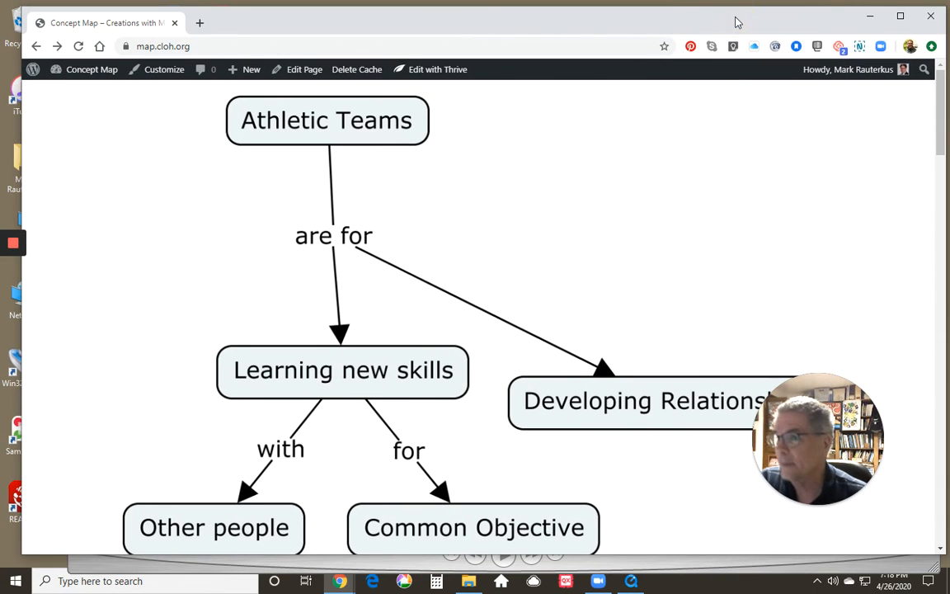
{"action": "mouse_move", "coordinate": [901, 348]}
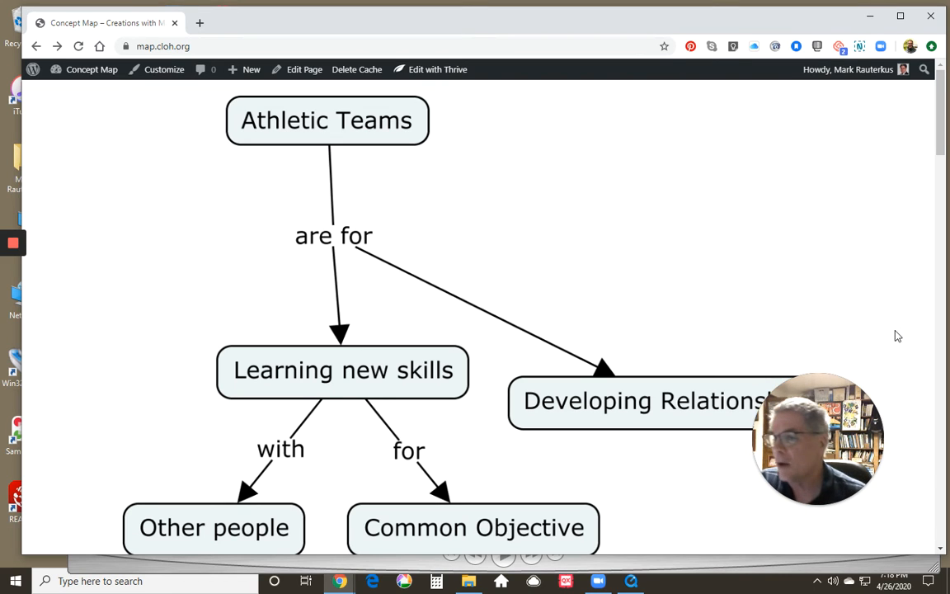
Scroll map.cloh.org down past the Athletic Teams map and sports-town text to the Aquatics concept map
{"action": "scroll", "scroll_direction": "down", "scroll_amount": 3}
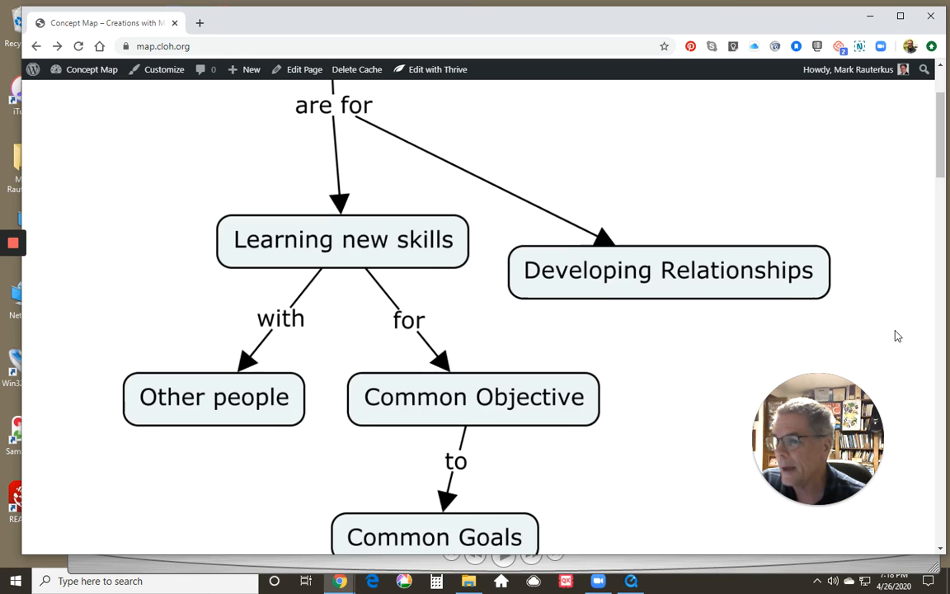
{"action": "scroll", "scroll_direction": "down", "scroll_amount": 3}
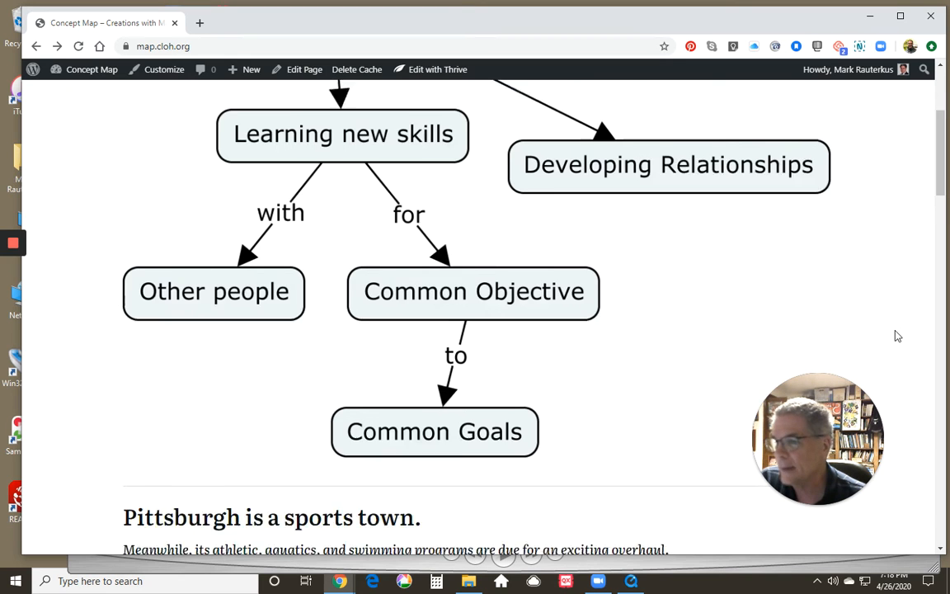
{"action": "scroll", "scroll_direction": "down", "scroll_amount": 3}
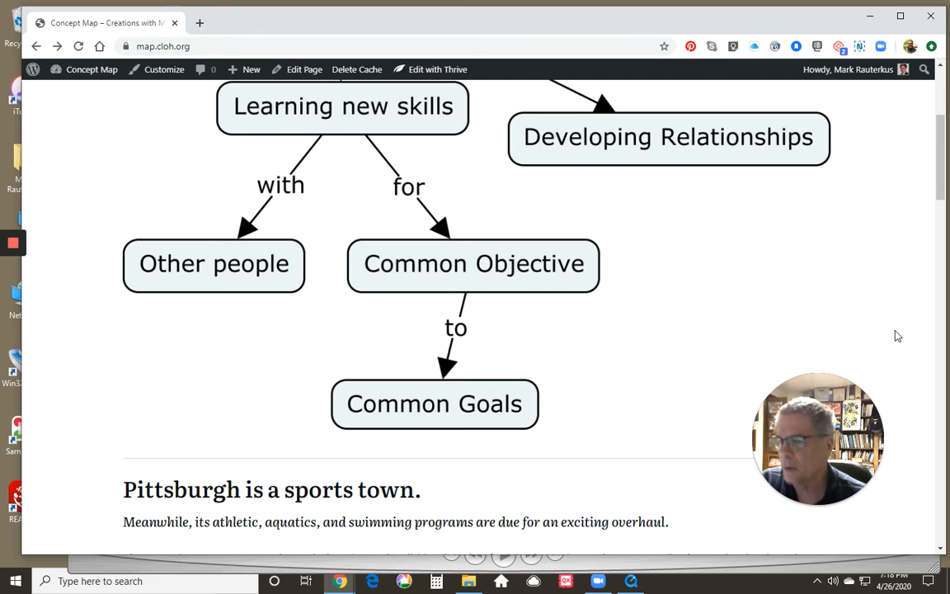
{"action": "scroll", "scroll_direction": "down", "scroll_amount": 3}
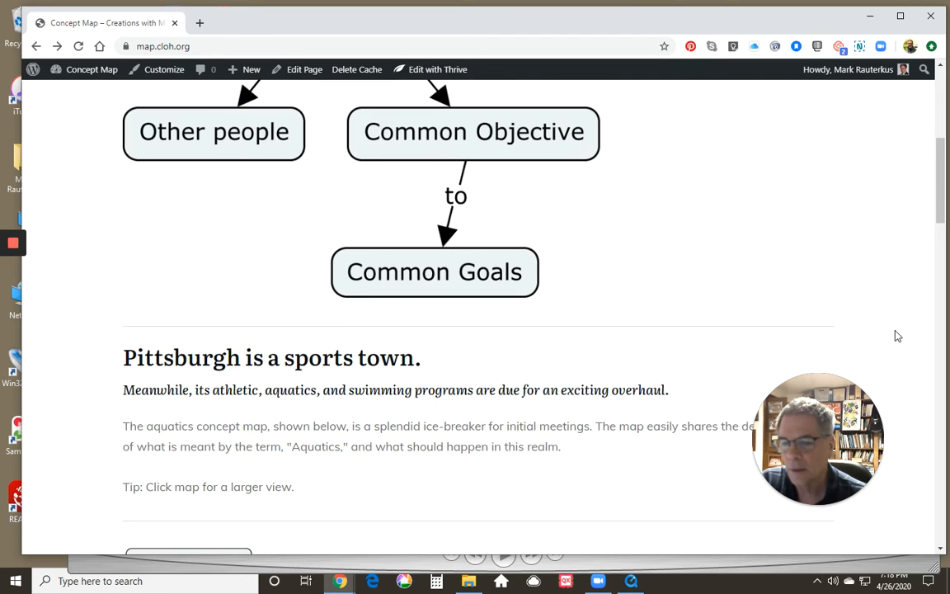
{"action": "scroll", "scroll_direction": "down", "scroll_amount": 3}
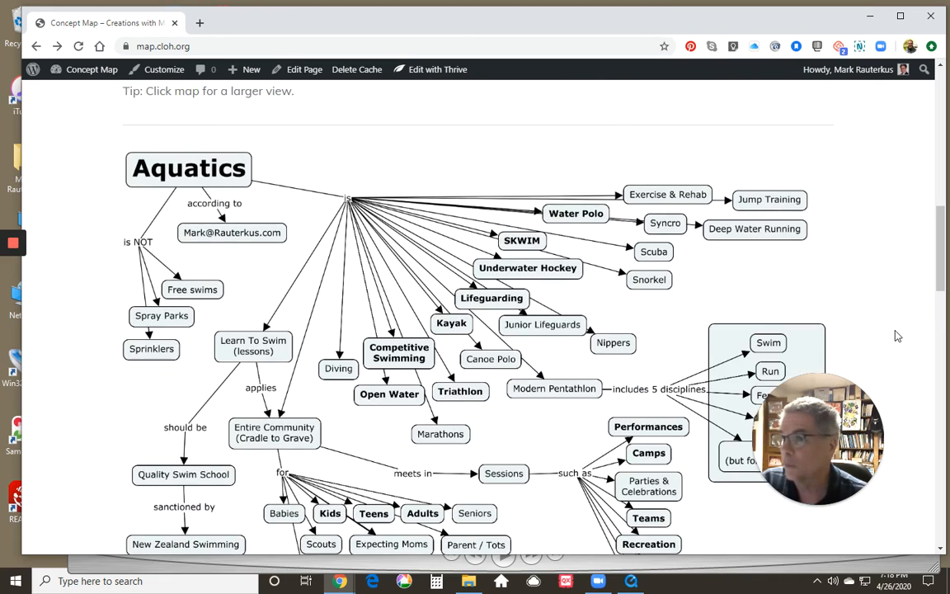
{"action": "scroll", "scroll_direction": "down", "scroll_amount": 3}
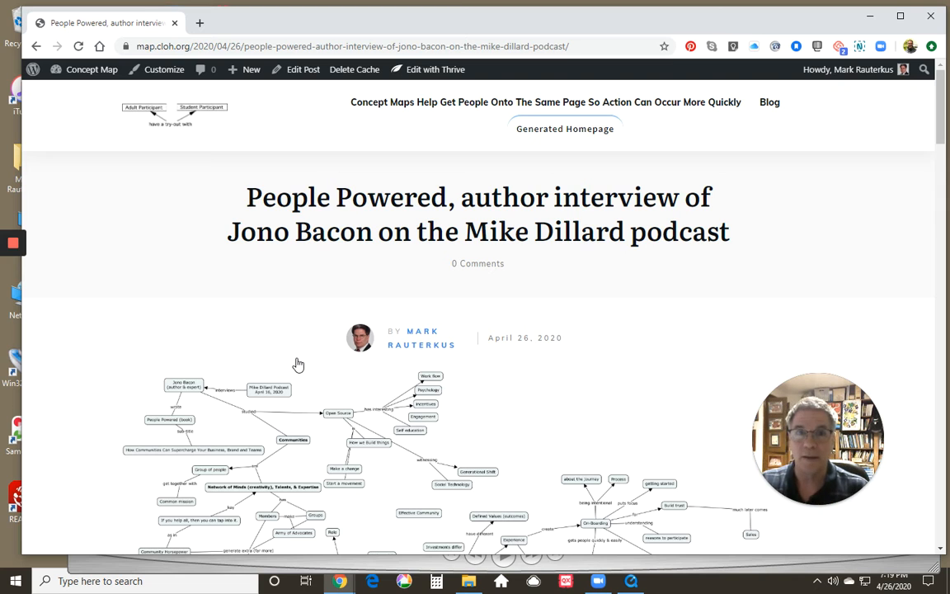
{"action": "mouse_move", "coordinate": [307, 393]}
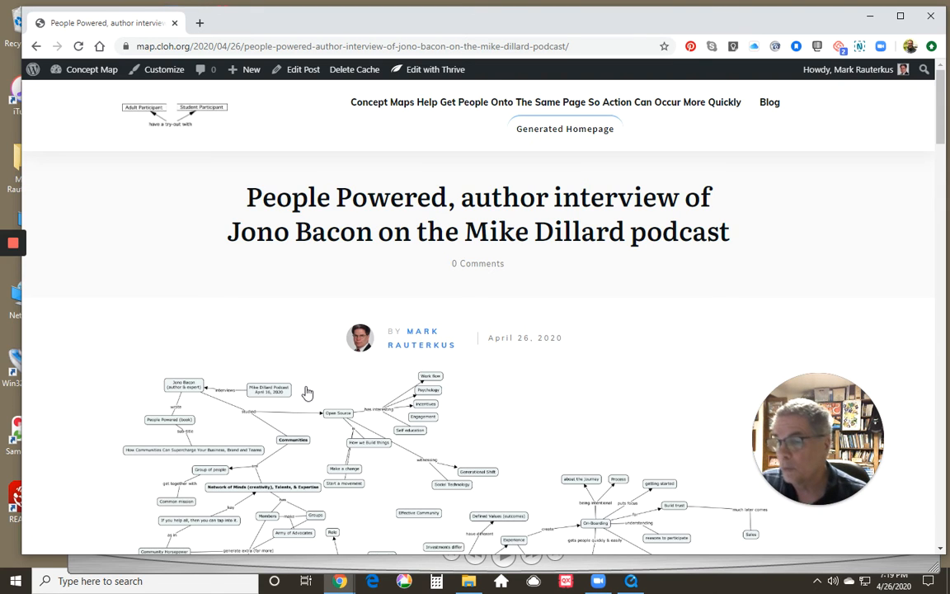
Scroll the People Powered Jono Bacon interview post down to its embedded concept map
{"action": "scroll", "scroll_direction": "down", "scroll_amount": 3}
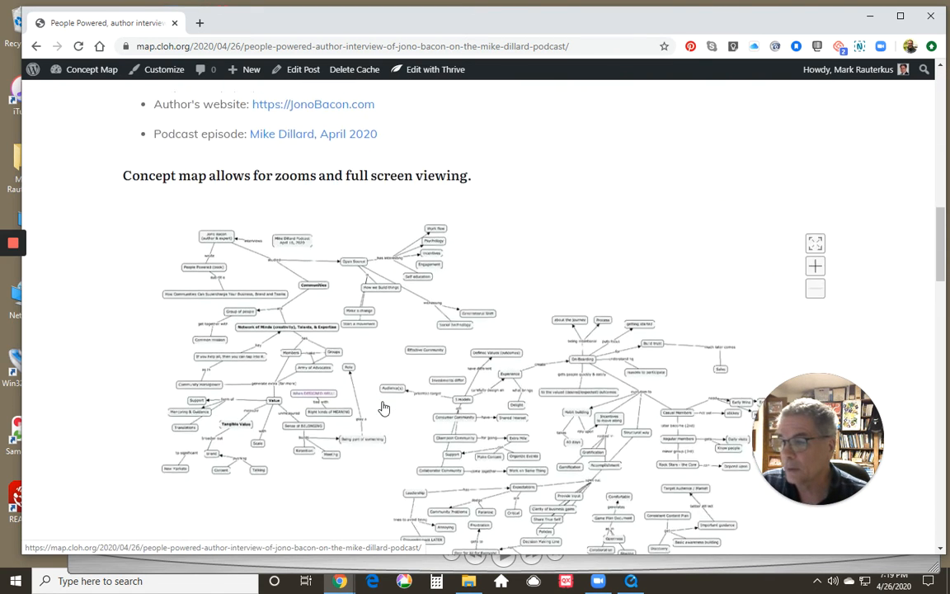